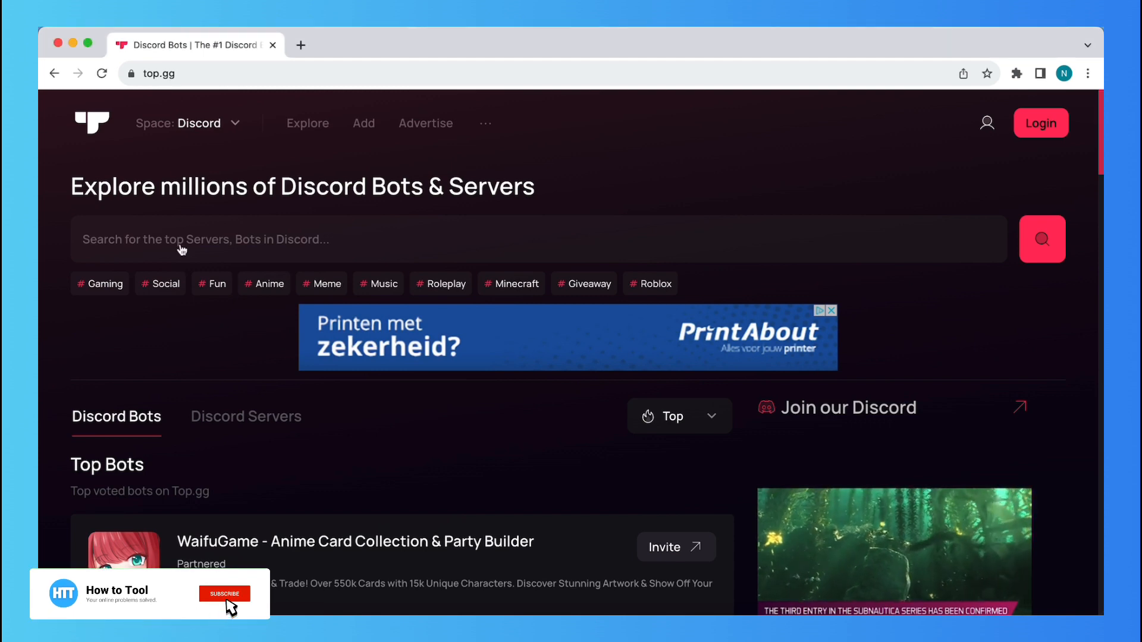
Step: Search Top.gg for 'rythm' and bring up the Rythm bot's overview page
{"action": "type", "text": "rythm"}
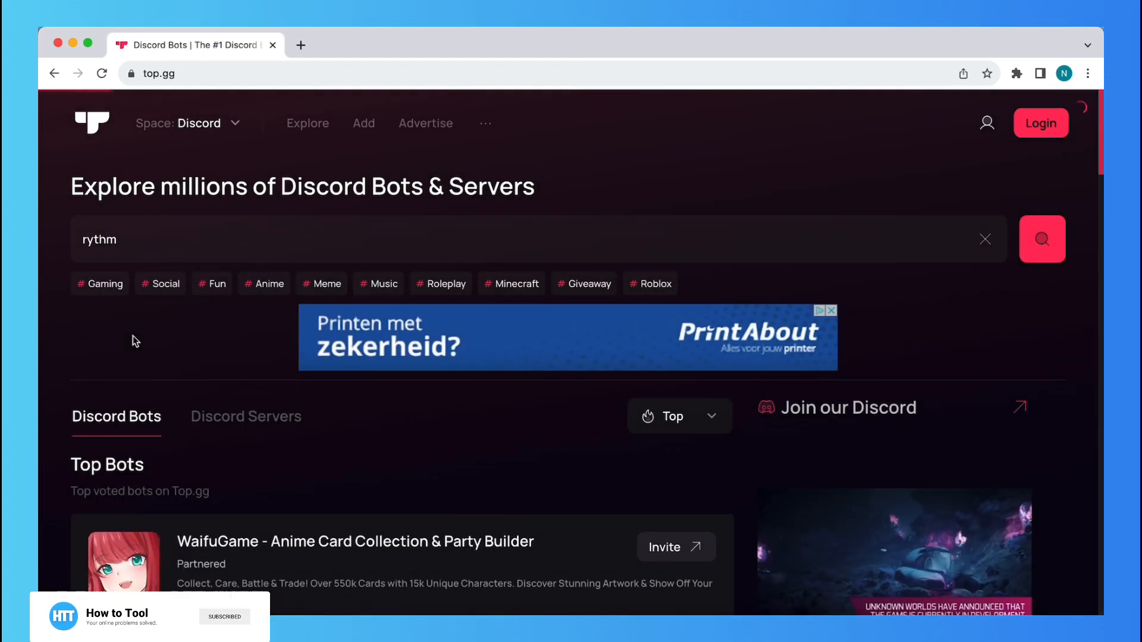
{"action": "left_click", "coordinate": [1041, 239]}
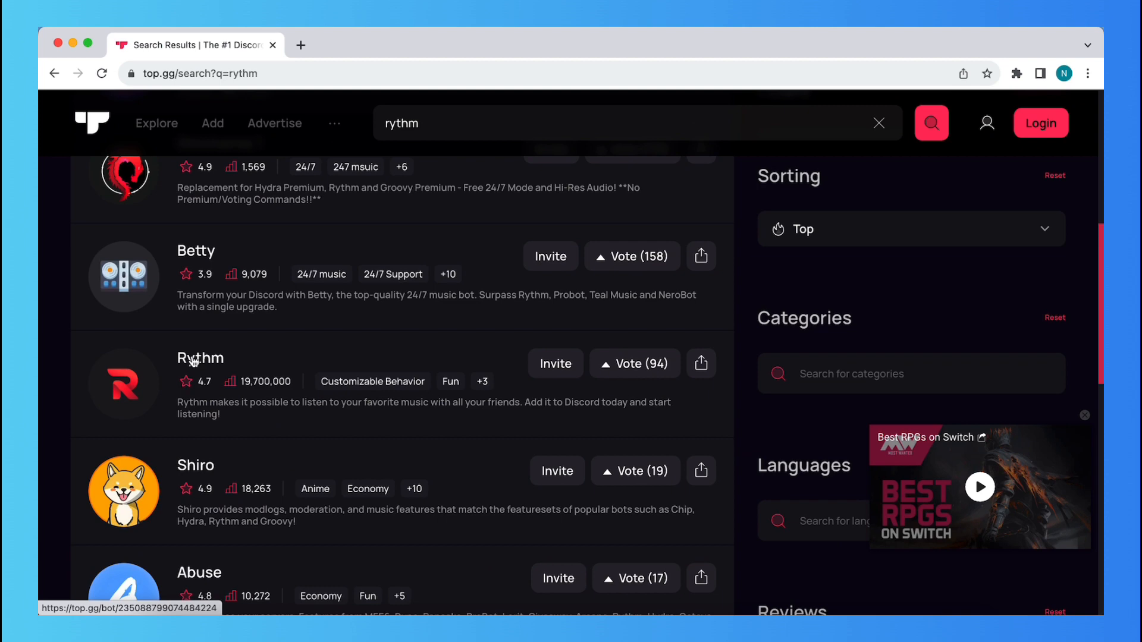
{"action": "left_click", "coordinate": [199, 358]}
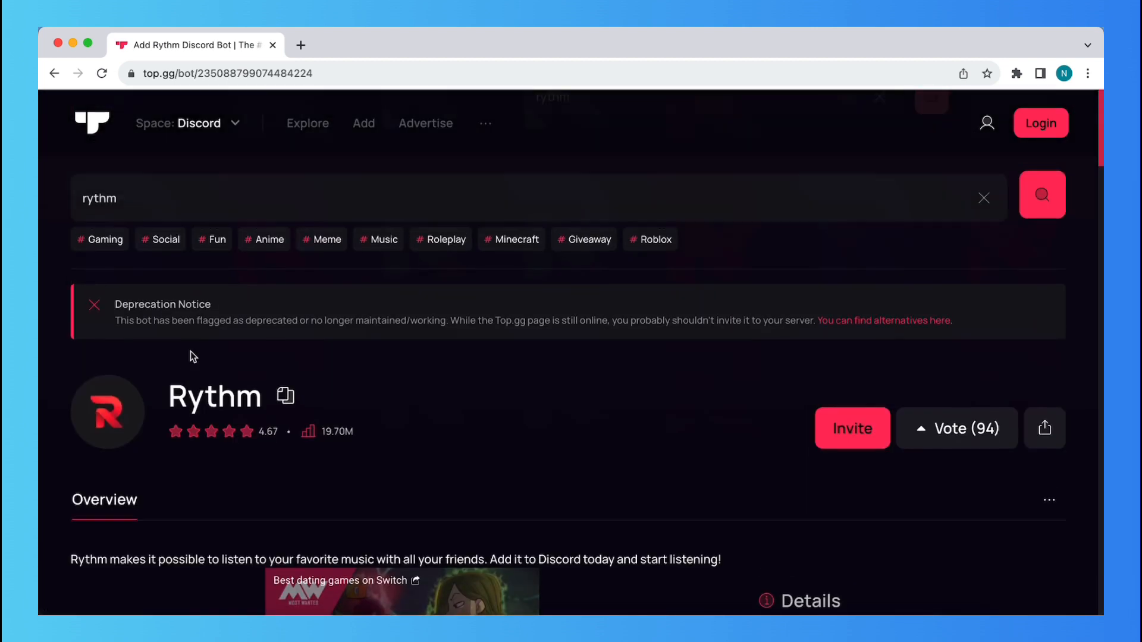
{"action": "scroll", "scroll_direction": "down", "scroll_amount": 3}
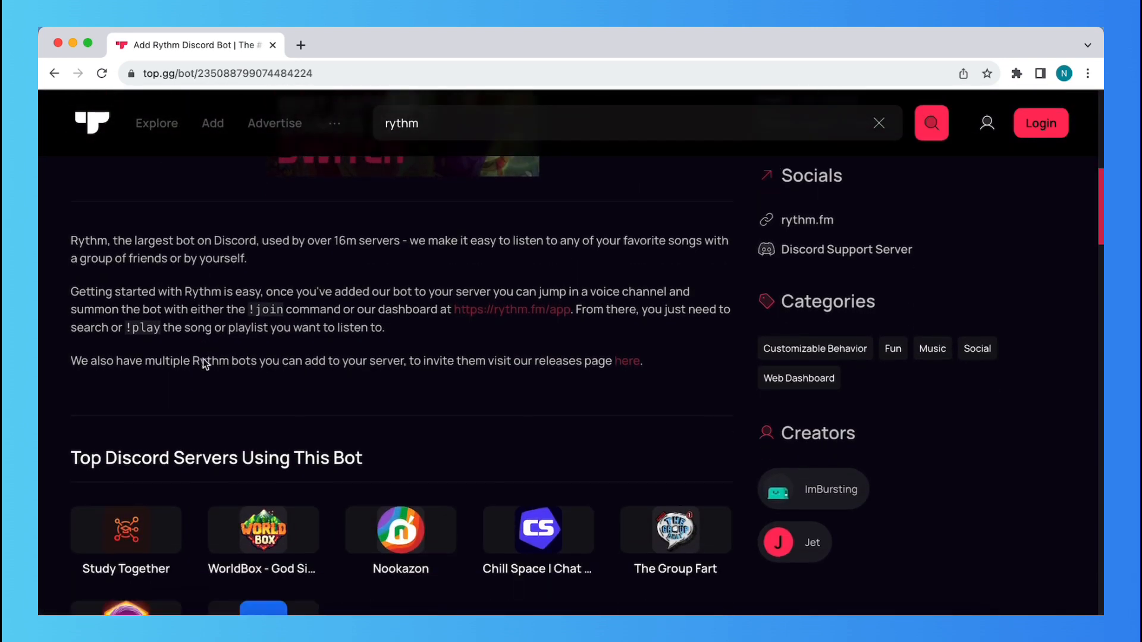
{"action": "scroll", "scroll_direction": "up", "scroll_amount": 3}
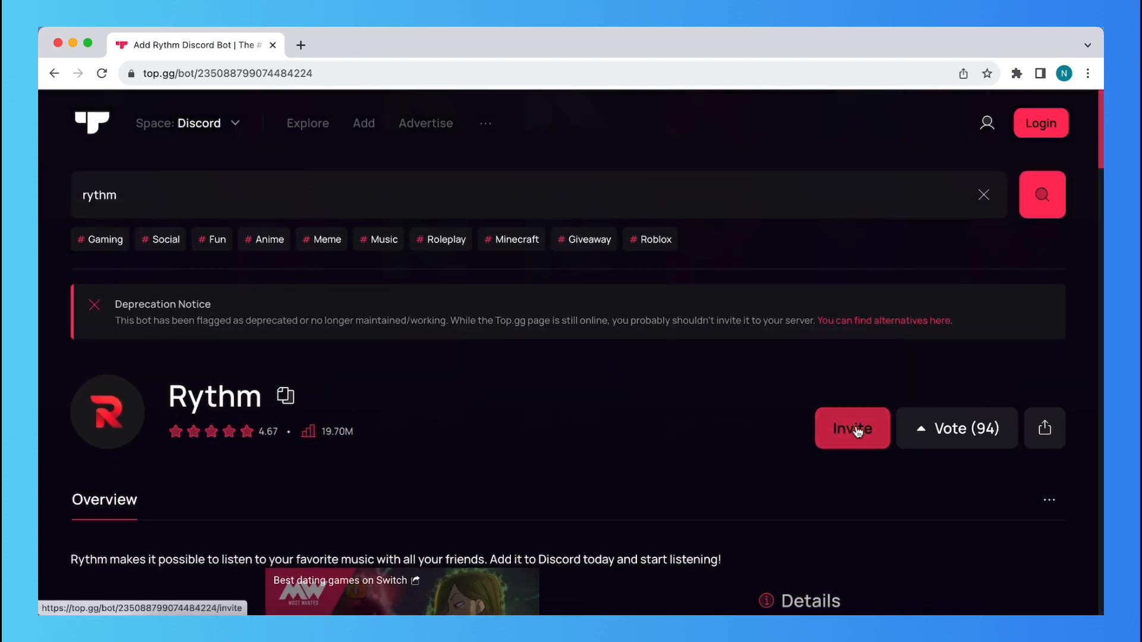
Step: Invite Rythm and choose Noud's Server as the destination server
{"action": "left_click", "coordinate": [852, 428]}
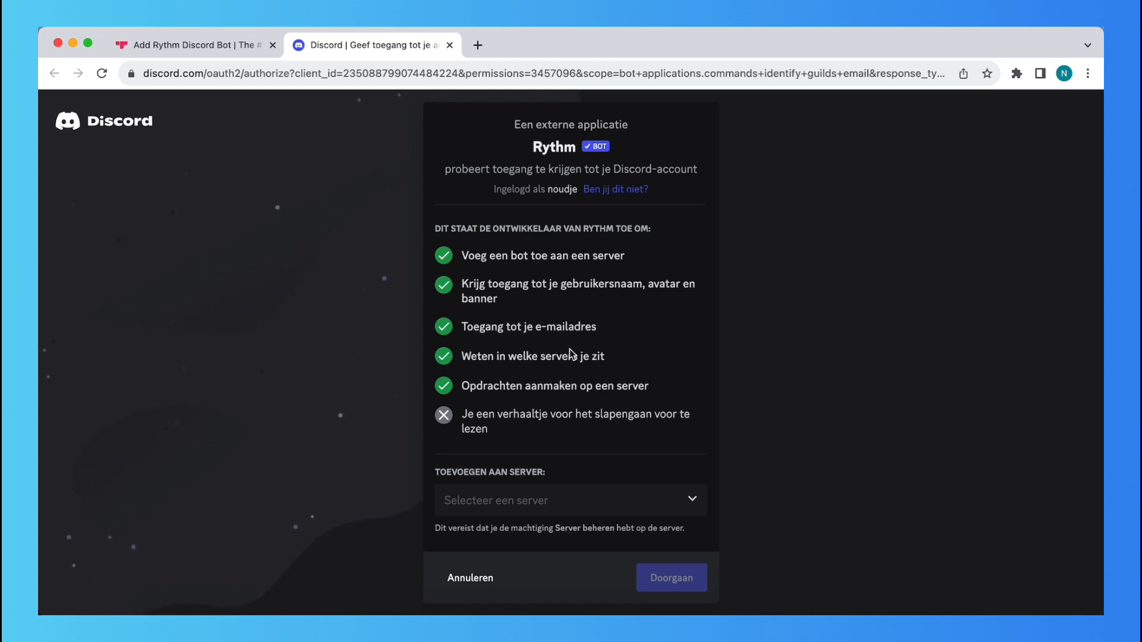
{"action": "left_click", "coordinate": [570, 499]}
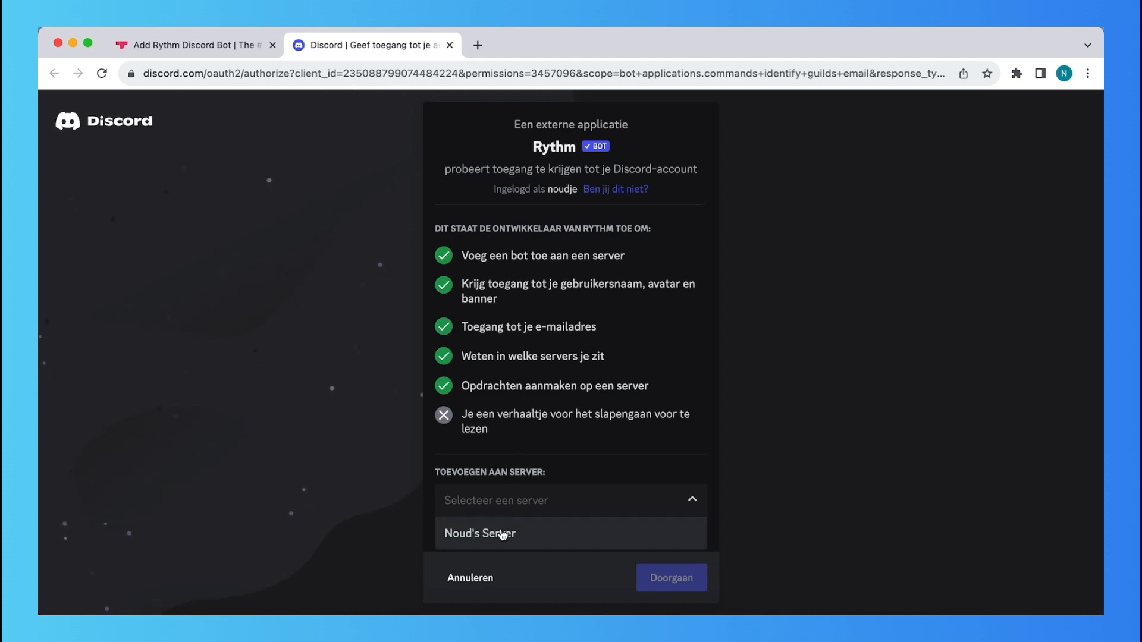
{"action": "left_click", "coordinate": [480, 532]}
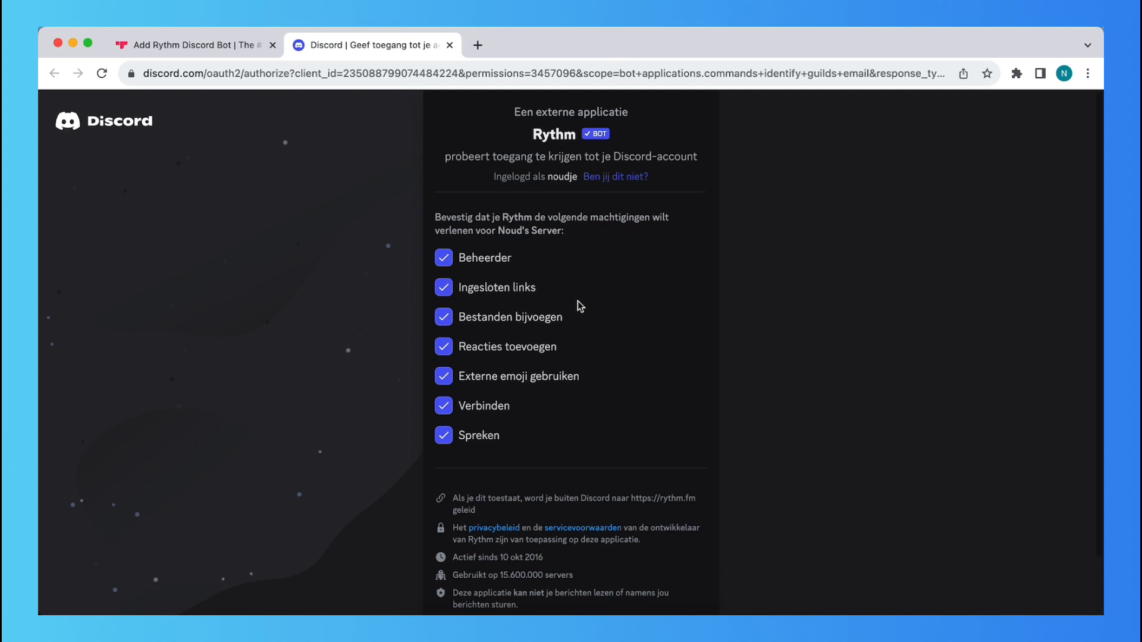
Step: Continue to the permissions review and authorize Rythm with the listed permissions
{"action": "scroll", "scroll_direction": "down", "scroll_amount": 3}
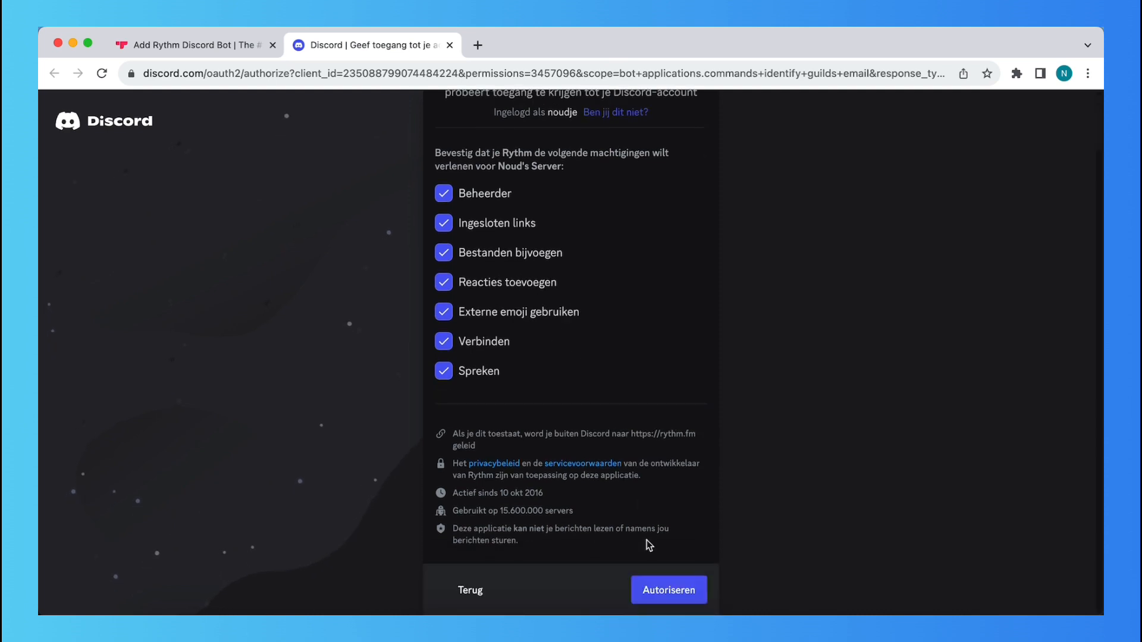
{"action": "left_click", "coordinate": [668, 589]}
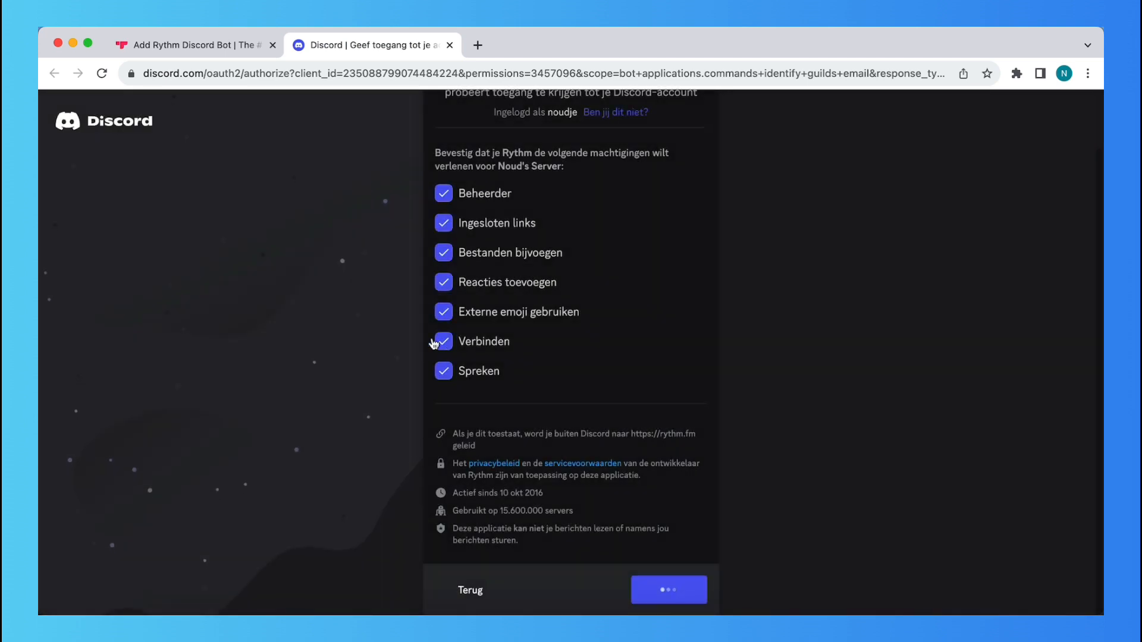
{"action": "left_click", "coordinate": [667, 589]}
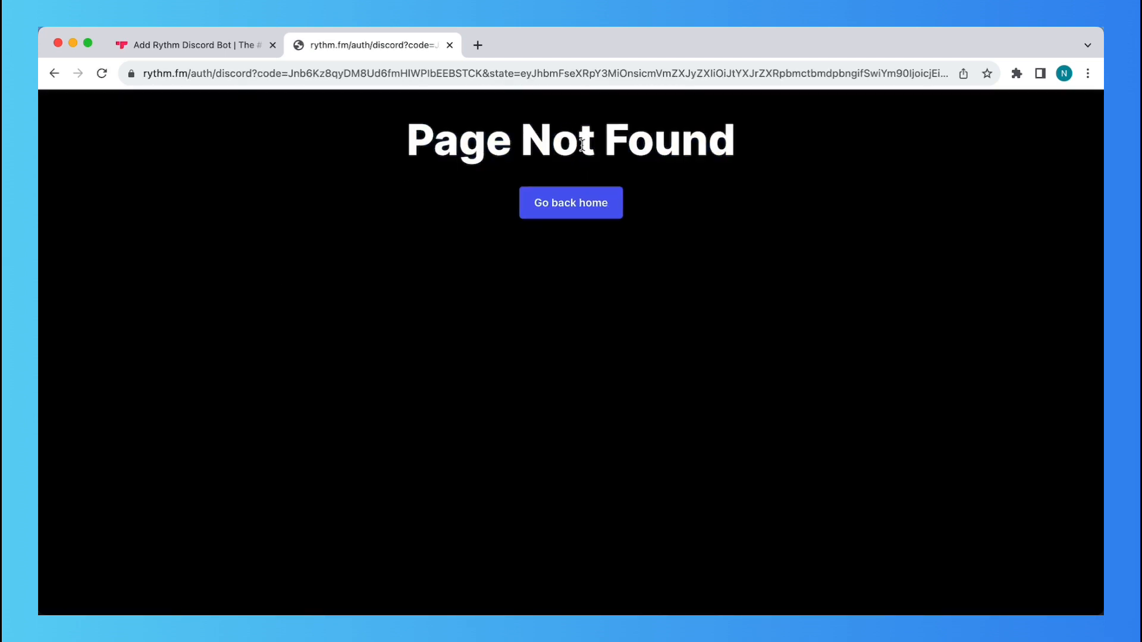
{"action": "mouse_move", "coordinate": [573, 144]}
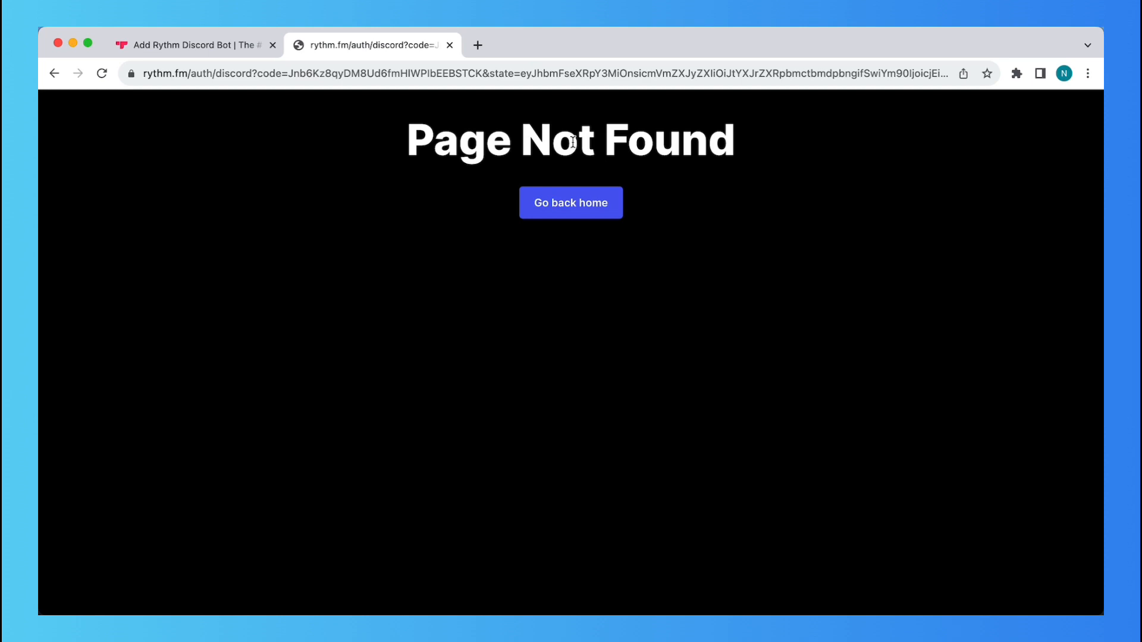
{"action": "mouse_move", "coordinate": [489, 145]}
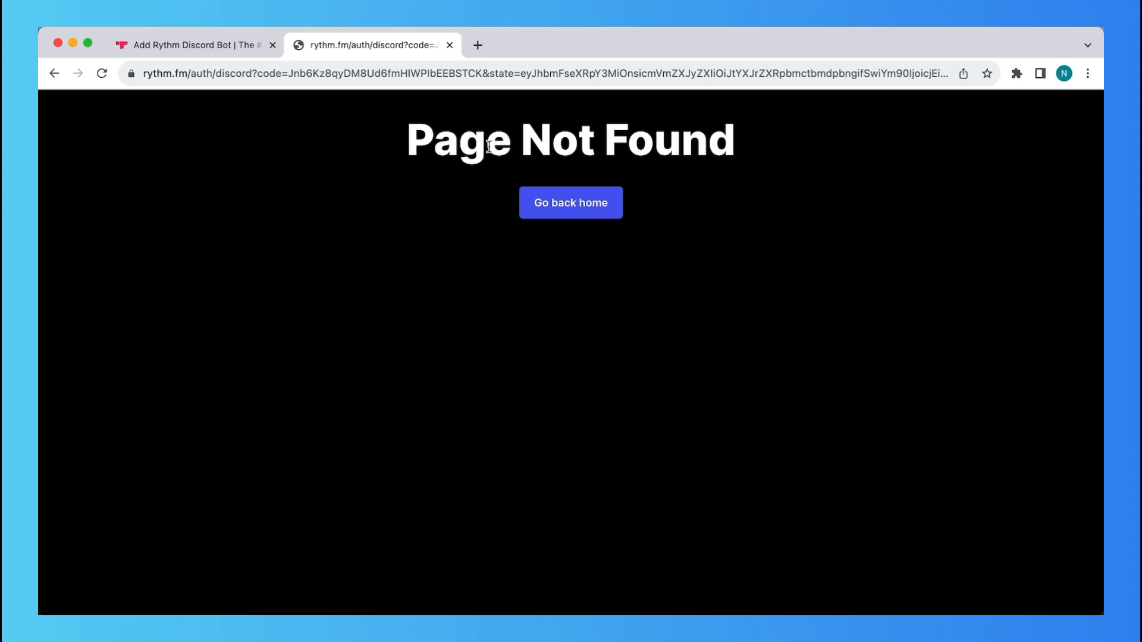
{"action": "mouse_move", "coordinate": [634, 290]}
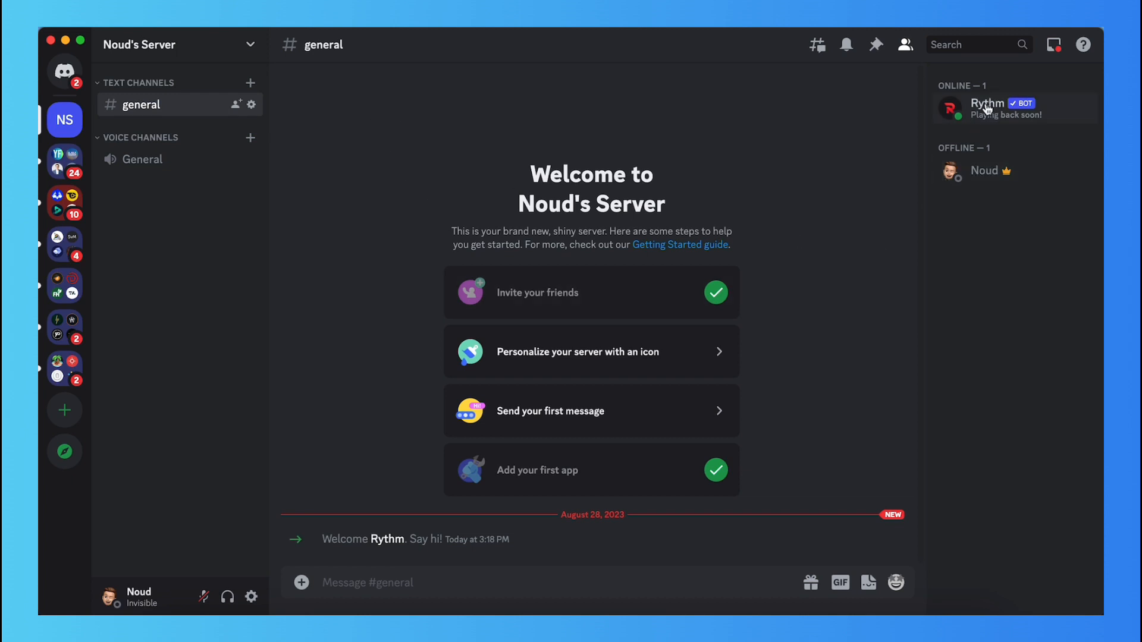
Step: View Rythm's member profile in Noud's Server, confirming its Rythm role, then close it
{"action": "left_click", "coordinate": [987, 109]}
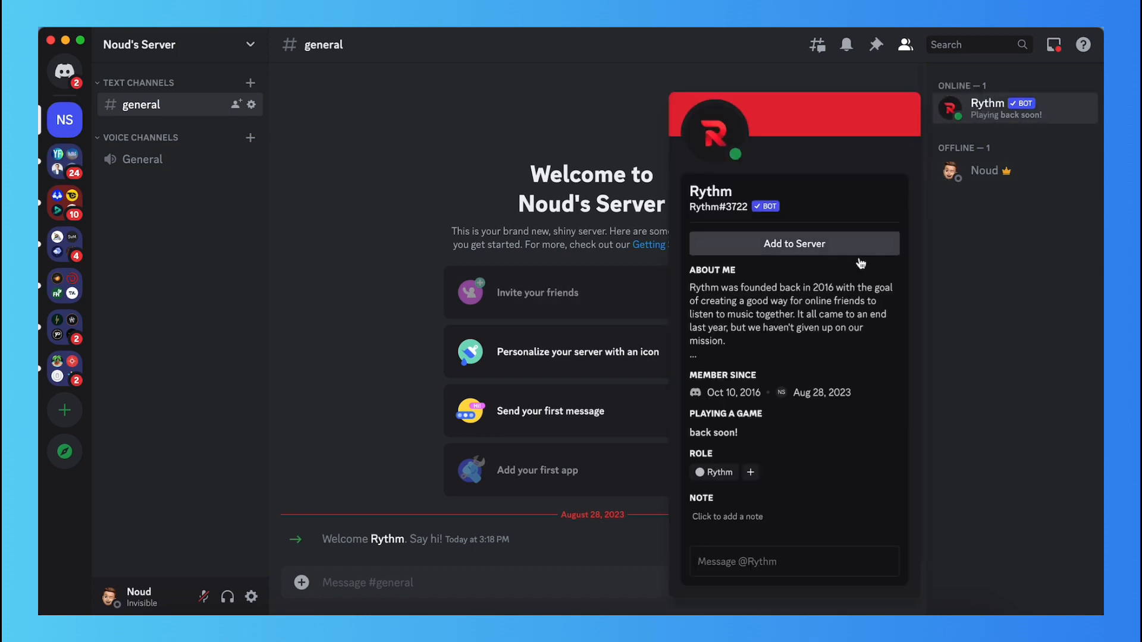
{"action": "mouse_move", "coordinate": [626, 139]}
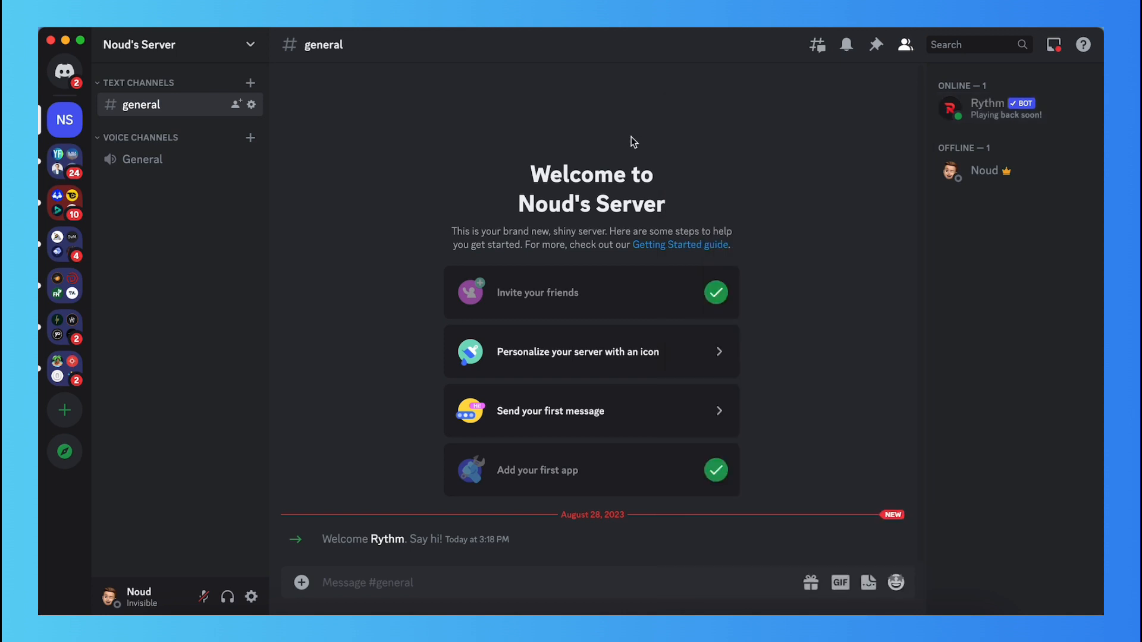
{"action": "mouse_move", "coordinate": [647, 147]}
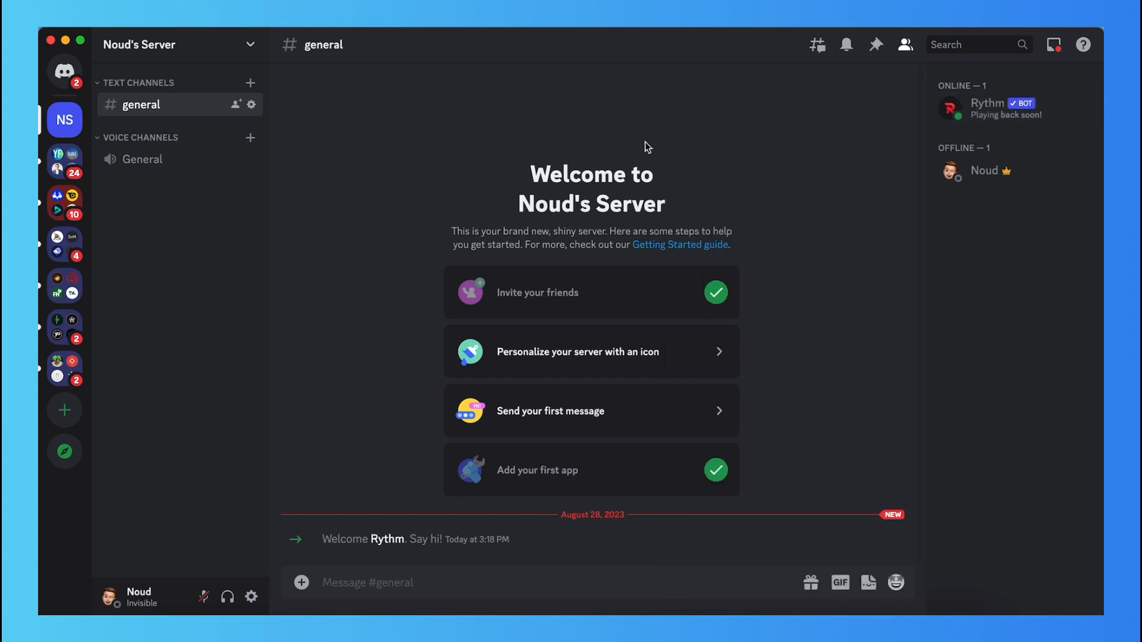
{"action": "mouse_move", "coordinate": [685, 164]}
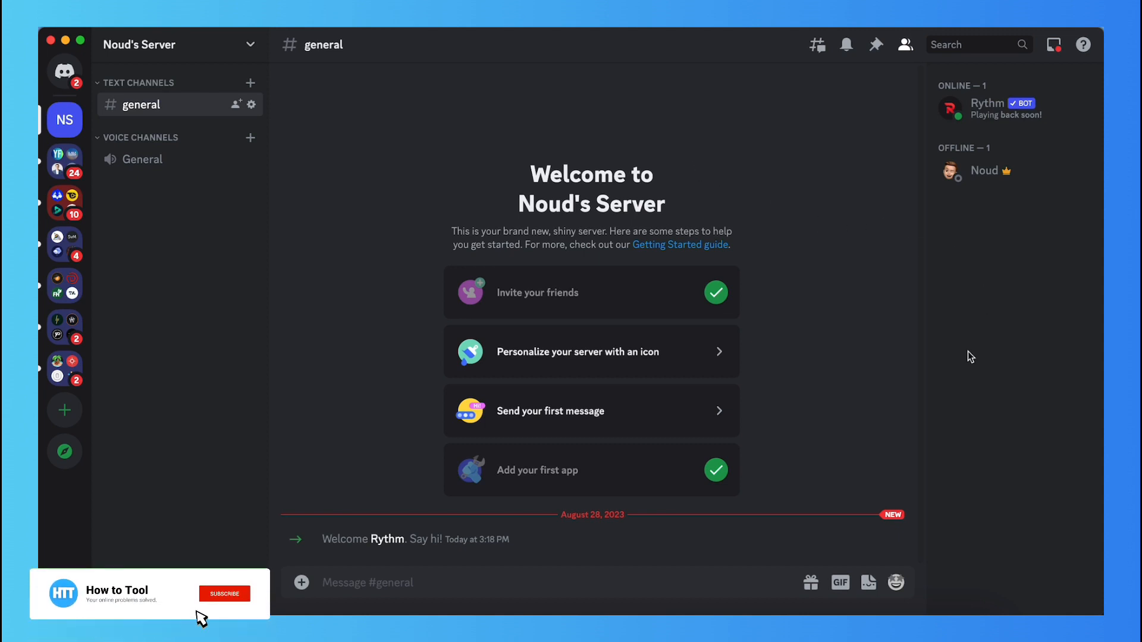
{"action": "left_click", "coordinate": [225, 592]}
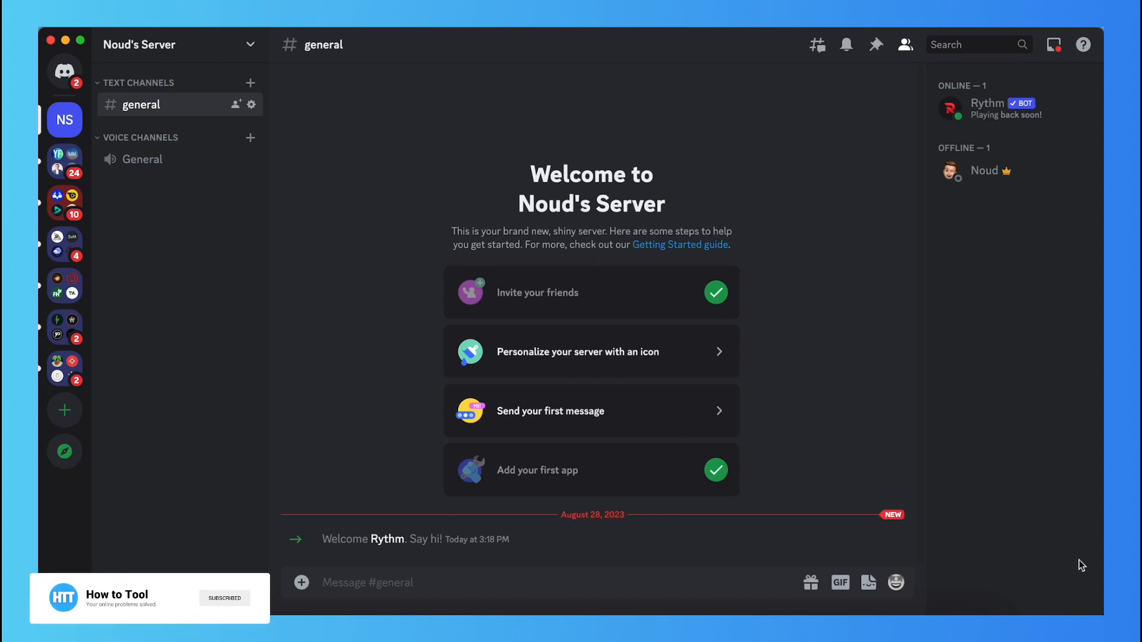